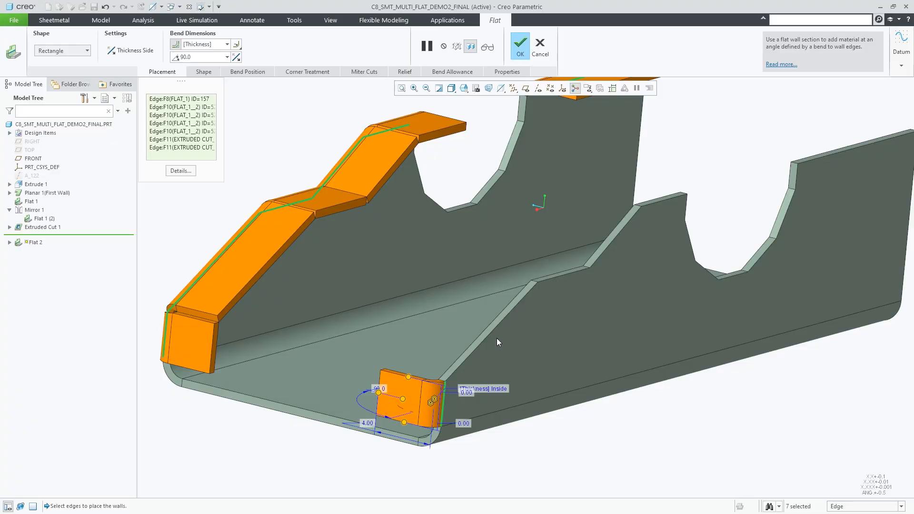
# Finish the flat wall, add sketched holes on Sketch 2, and pattern the chamfer onto them.
pyautogui.click(363, 71)
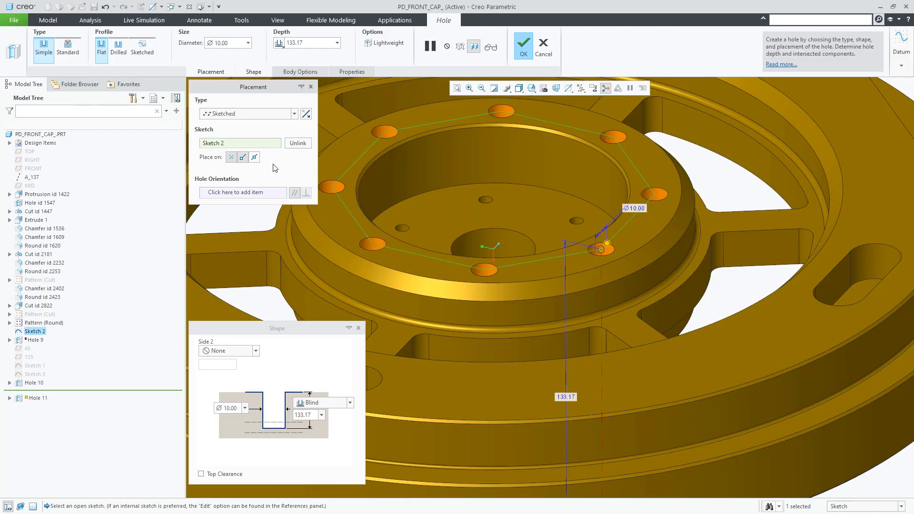
pyautogui.click(522, 46)
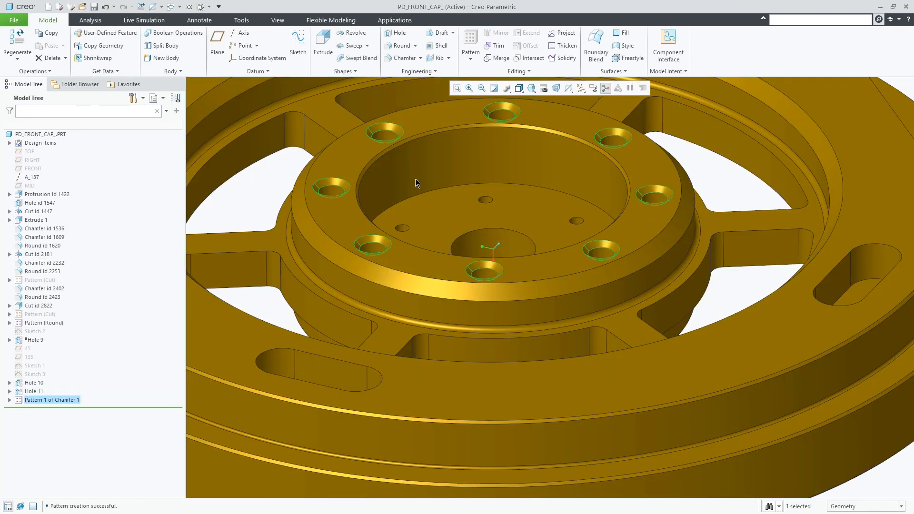
pyautogui.click(301, 483)
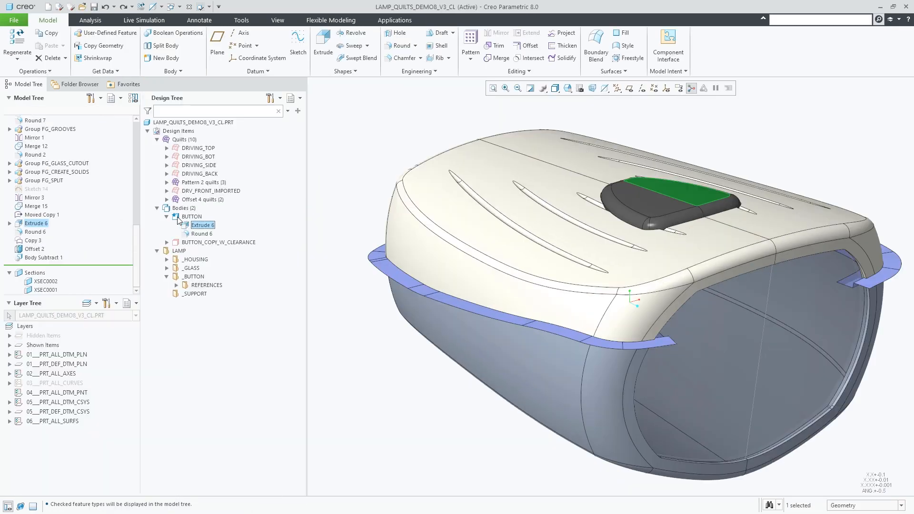
# Expand LAMP > _HOUSING to show DRV_SRFS_HOUSING, DESIGN_SRFS_HOUSING and HOUSING_BODIES.
pyautogui.click(176, 216)
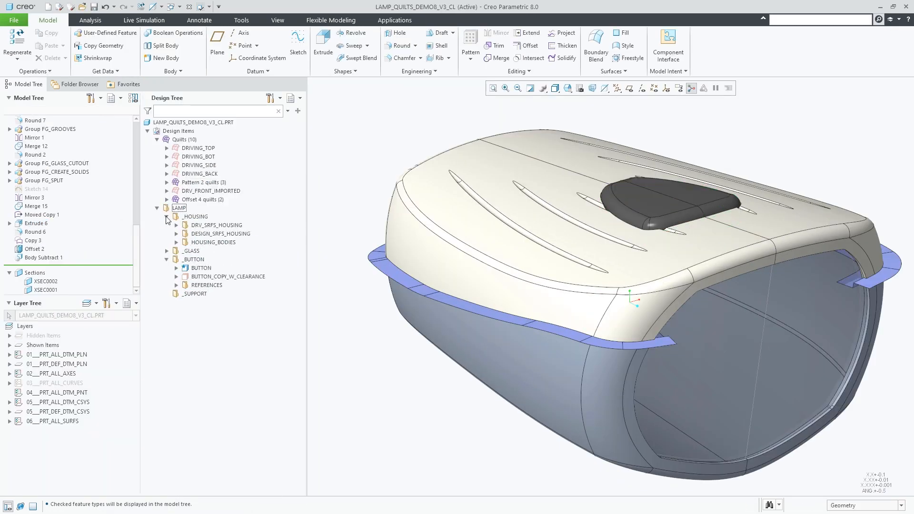
pyautogui.click(221, 208)
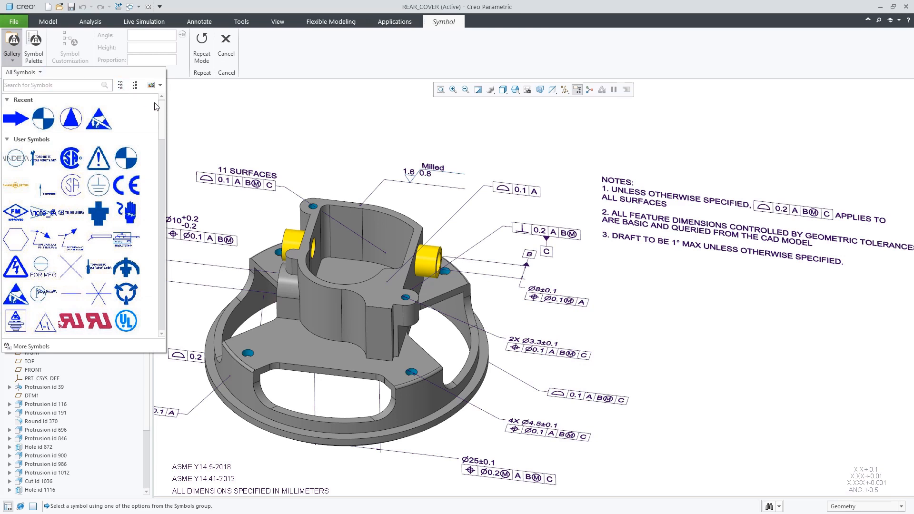
# Show the symbol gallery as small thumbnails with names and attach a symbol to the cover top.
pyautogui.scroll(-3)
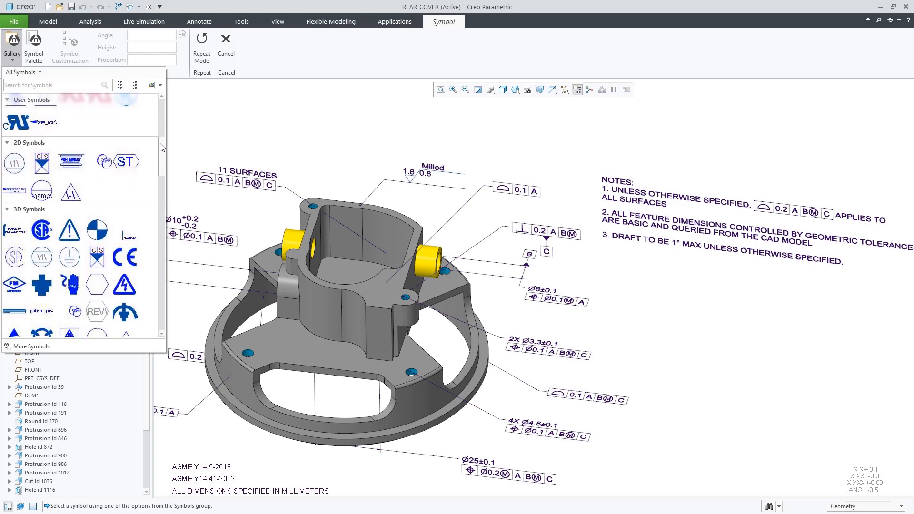
pyautogui.click(156, 85)
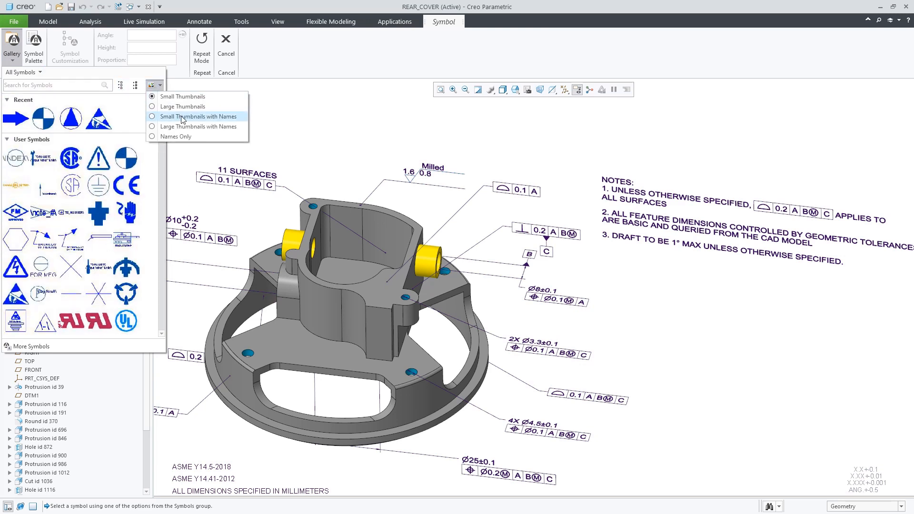
pyautogui.click(197, 116)
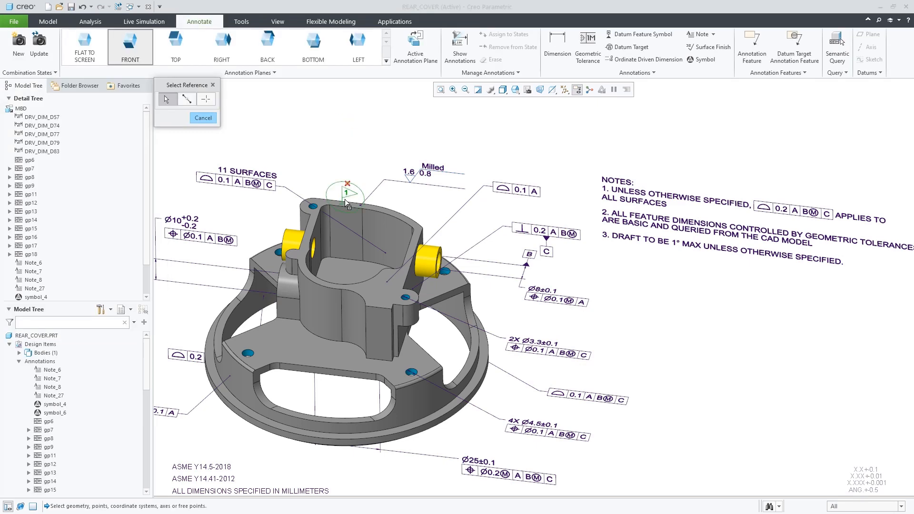
pyautogui.click(347, 230)
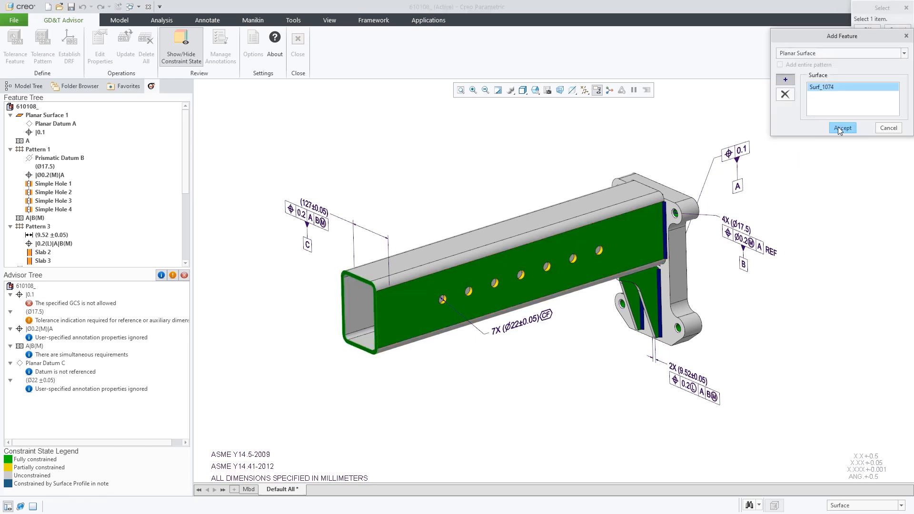
# Accept Surf_1074 as a tolerance feature and enter a 0.5 profile tolerance value.
pyautogui.click(841, 128)
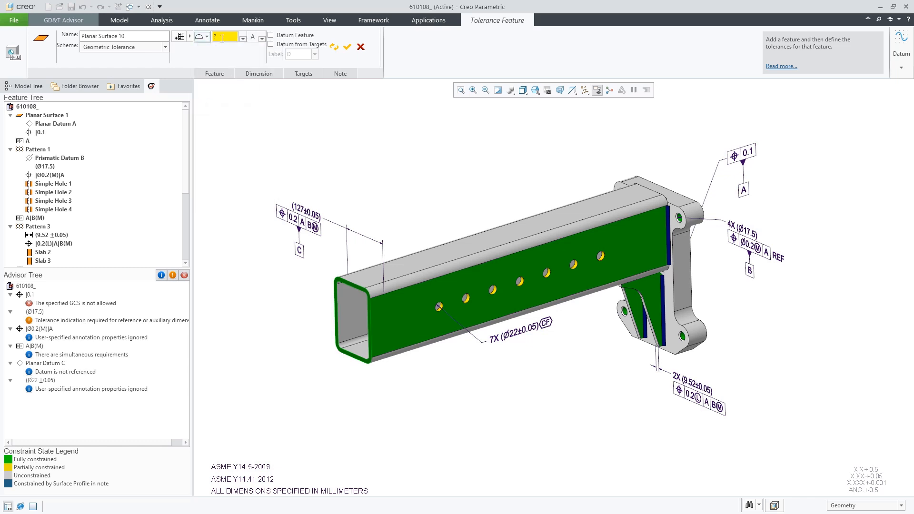
pyautogui.write('0.5')
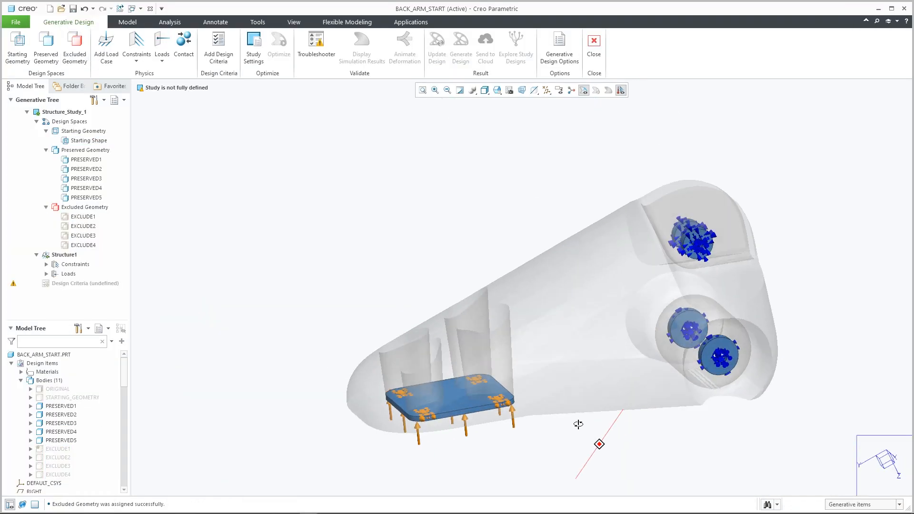
# Add a mass-limit criterion and material, optimize, then generate reconstructed geometry.
pyautogui.click(218, 47)
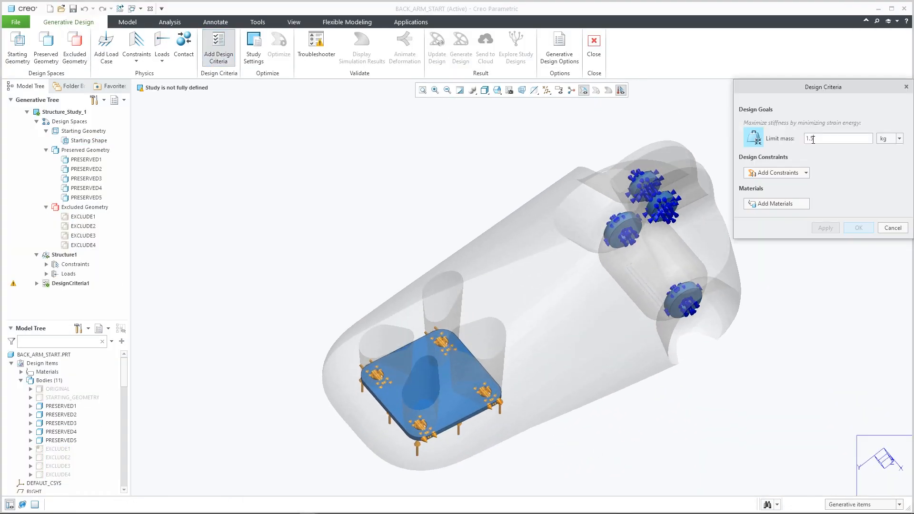
pyautogui.click(776, 204)
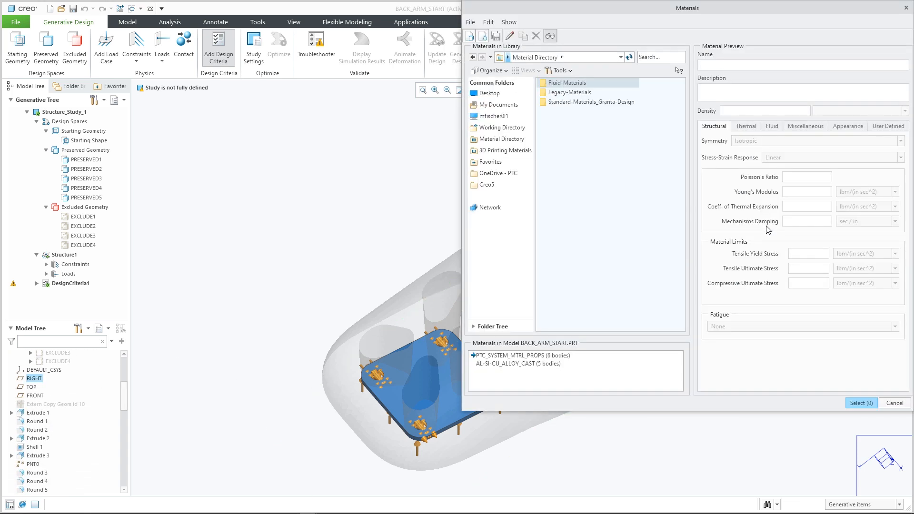
pyautogui.click(278, 43)
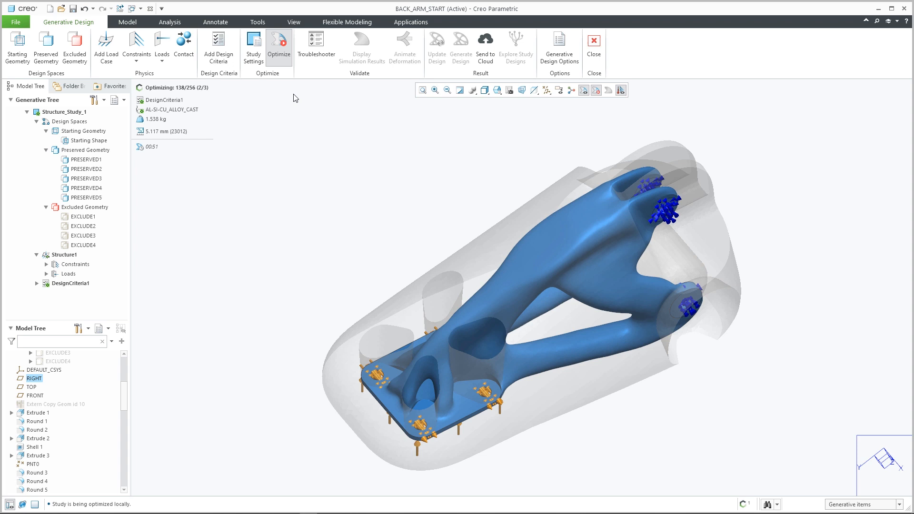
pyautogui.click(461, 41)
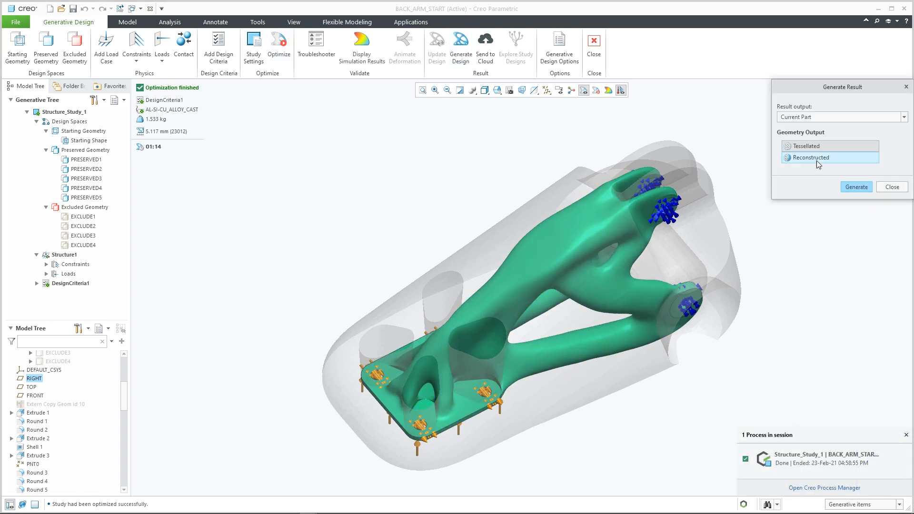
pyautogui.click(856, 187)
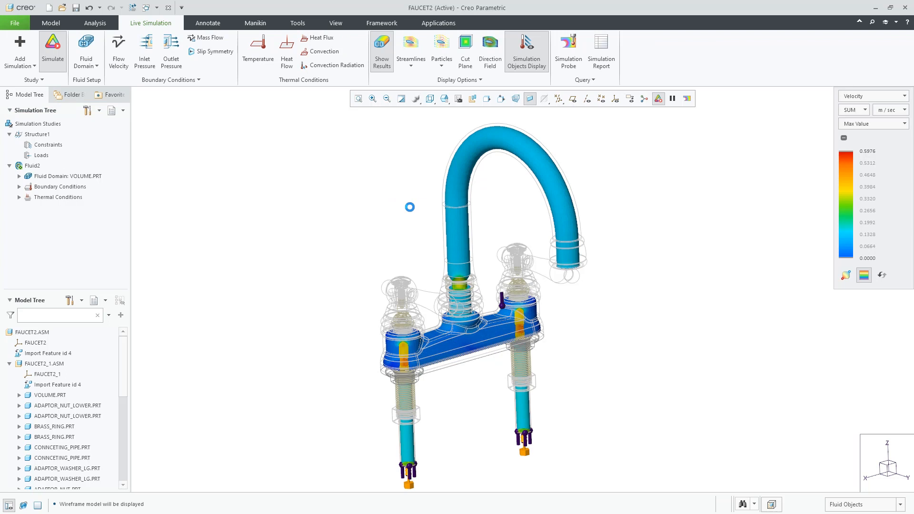
pyautogui.click(410, 47)
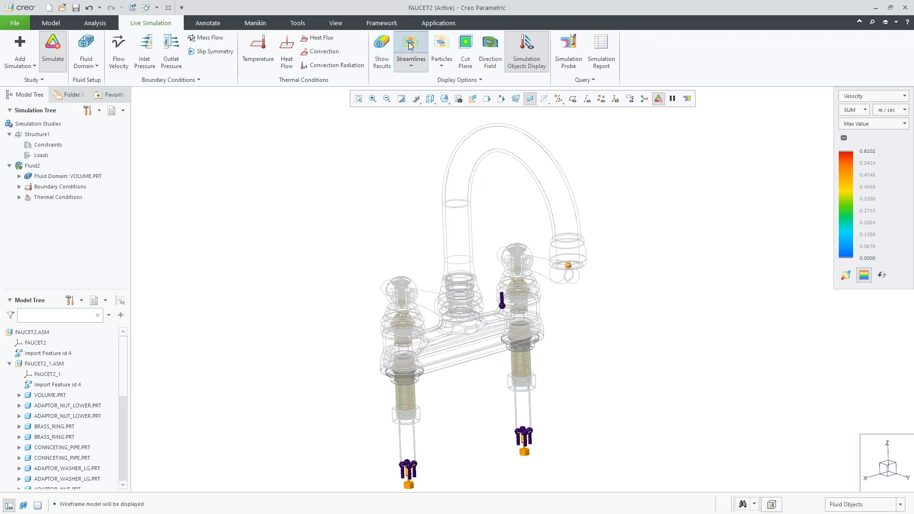
pyautogui.click(410, 50)
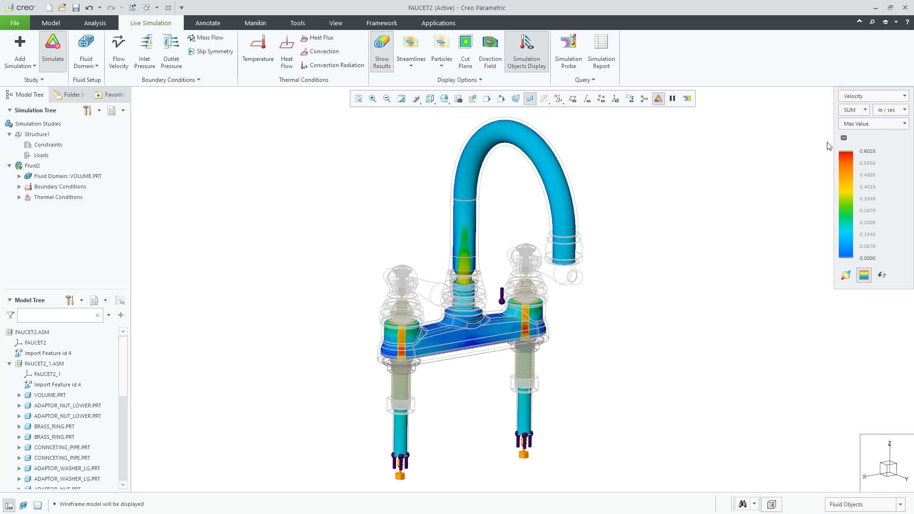
pyautogui.click(897, 96)
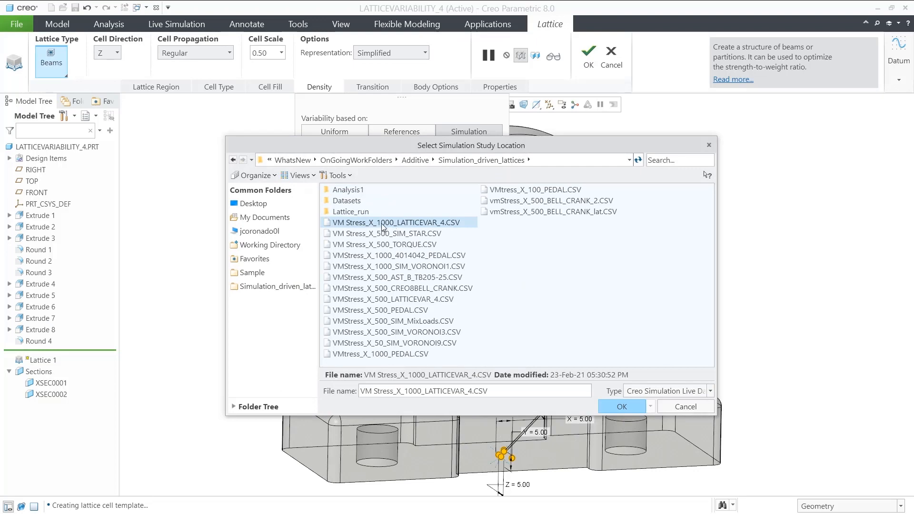
# Drive lattice density from VM Stress_X_1000_LATTICEVAR_4.CSV, preview, and confirm the lattice.
pyautogui.click(621, 406)
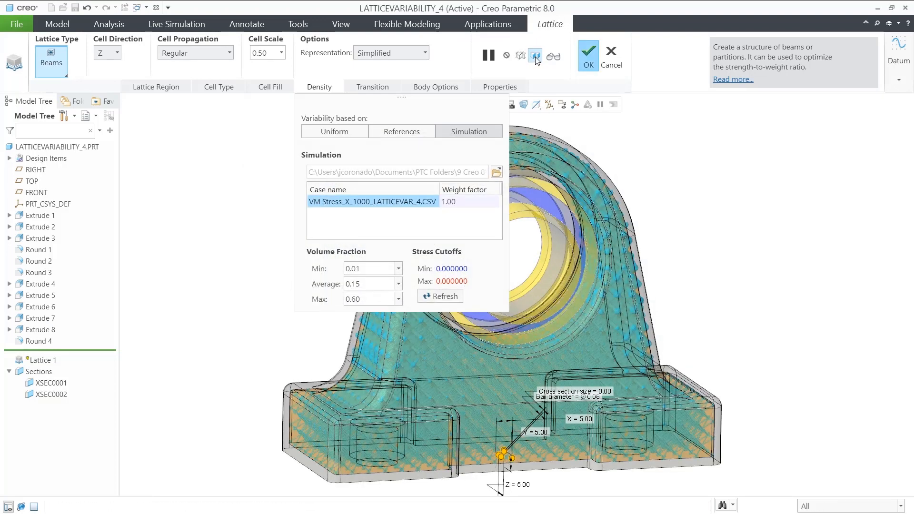
pyautogui.click(588, 53)
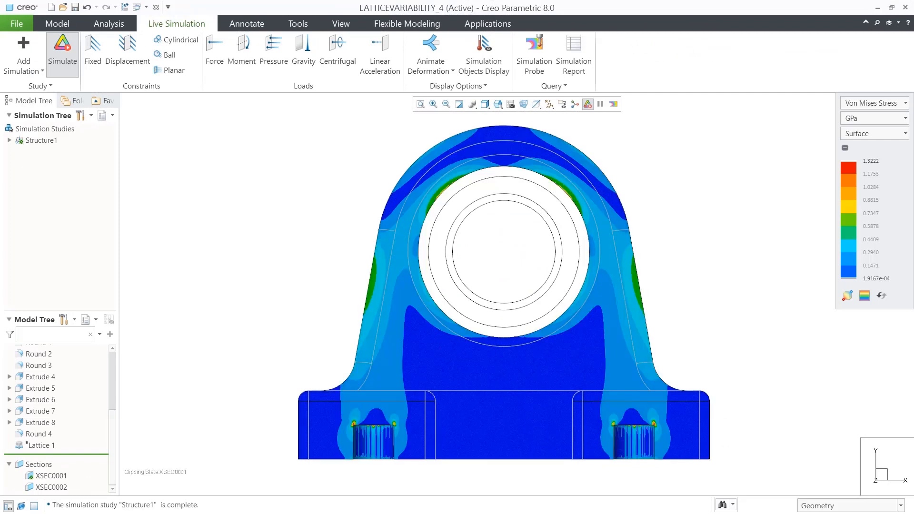
pyautogui.click(57, 24)
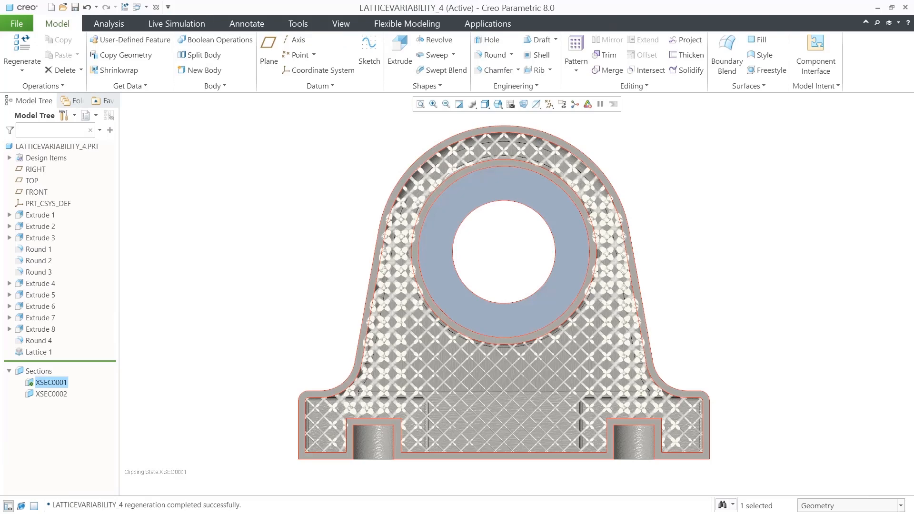
pyautogui.click(176, 24)
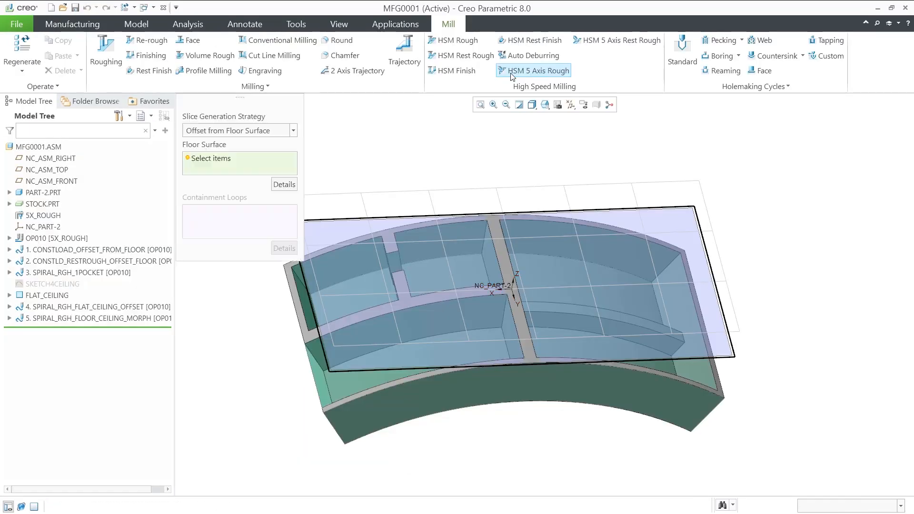
# Create an HSM Rough step and keep its axis control type at 3 Axis.
pyautogui.click(536, 69)
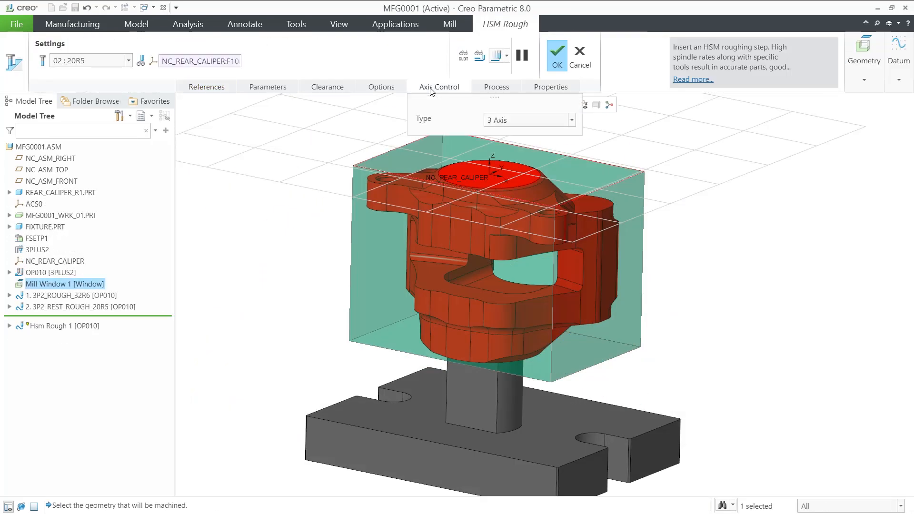
pyautogui.click(528, 119)
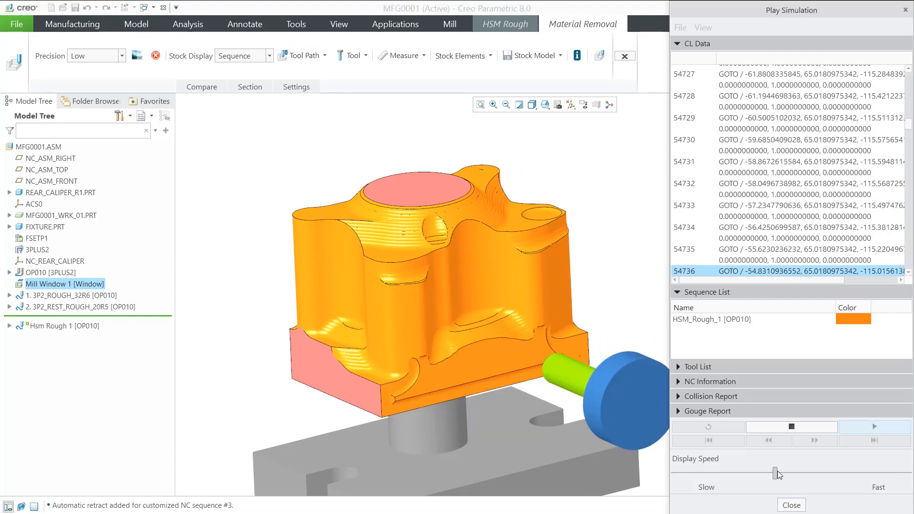
# Set the material removal simulation's display speed slider to Fast.
pyautogui.click(873, 426)
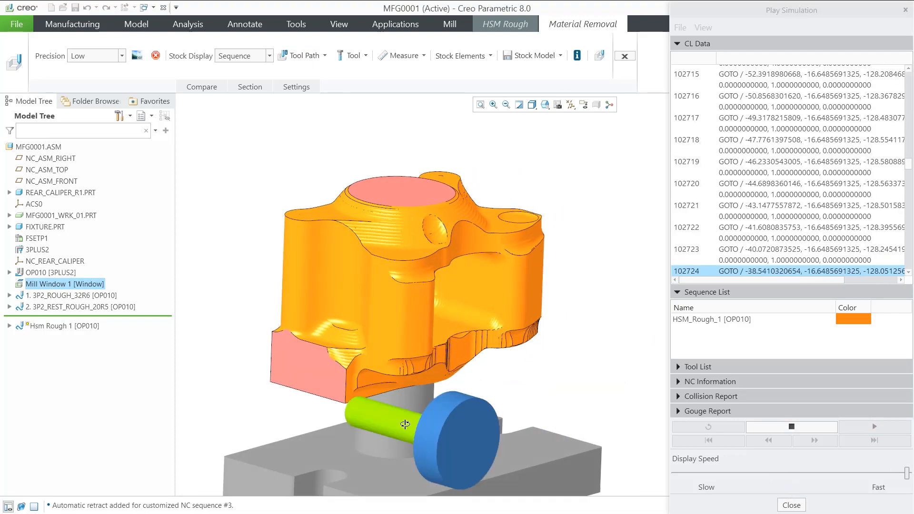